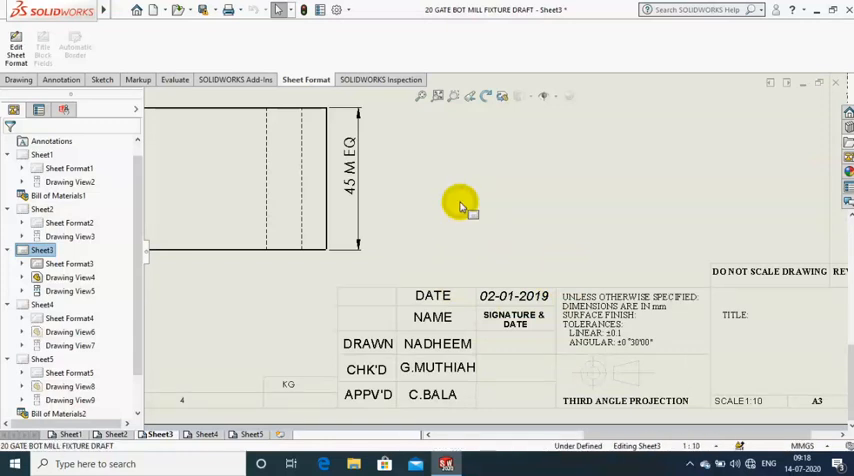
Step: Enter Edit Sheet Format mode on Sheet3 from the sheet's right-click menu
right_click(460, 200)
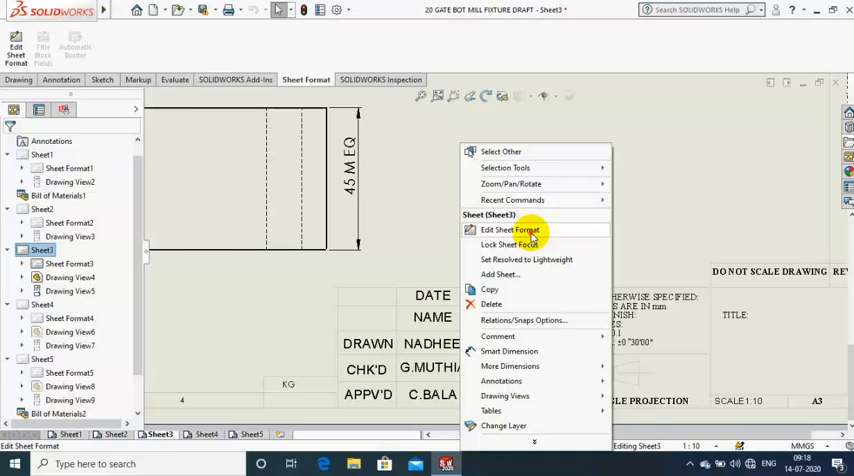
click(502, 230)
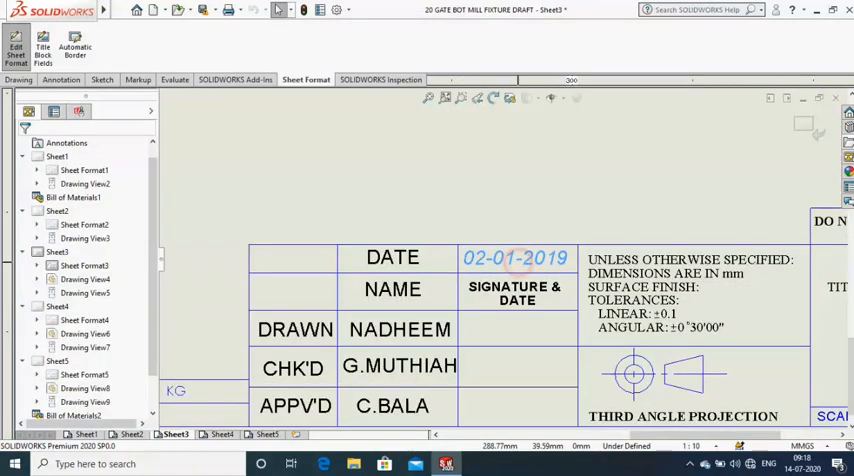
Step: Open the 02-01-2019 date note in the title block for editing
double_click(515, 258)
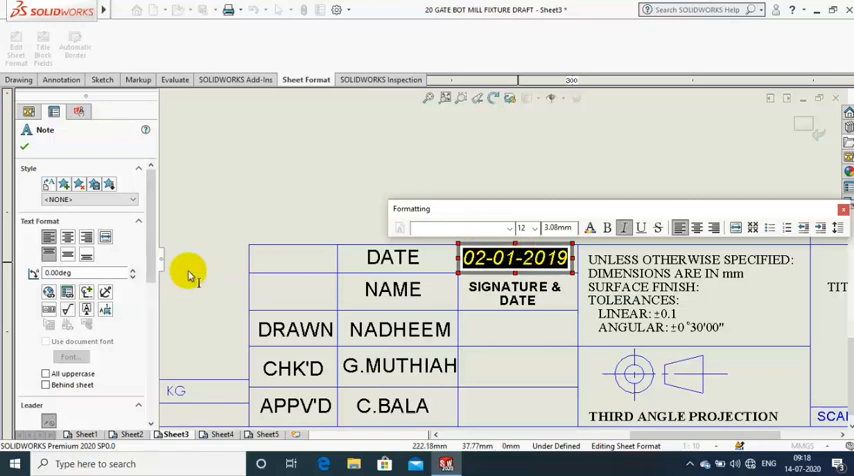
mouse_move(50, 292)
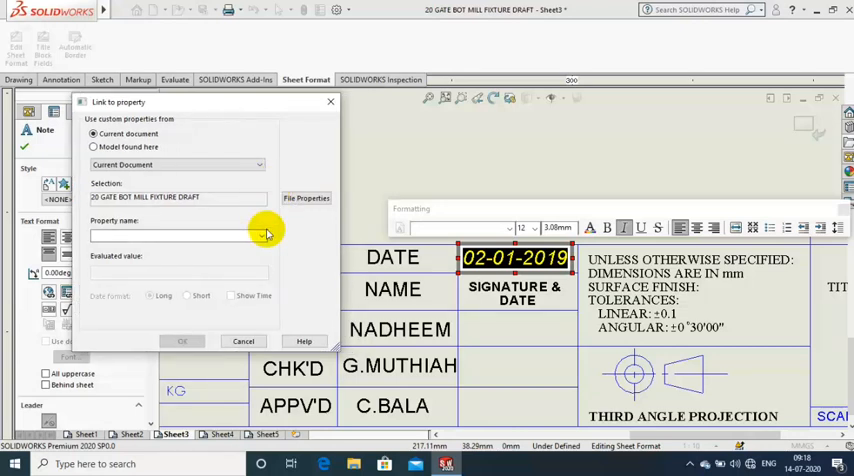
Step: Choose SW-Short Date(Short Date) from the Property name list for the date note
click(259, 164)
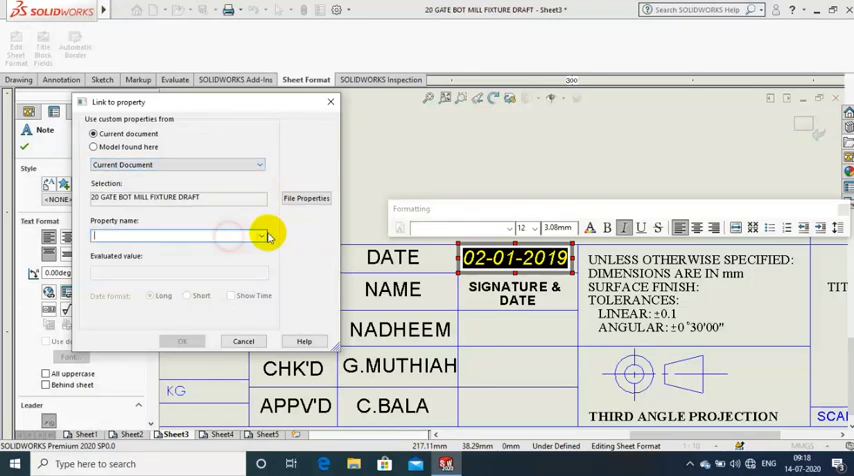
click(259, 237)
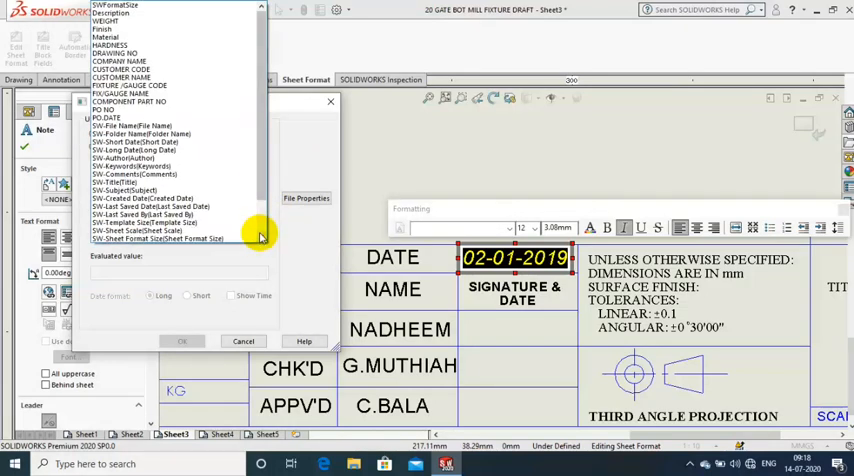
scroll(down, 3)
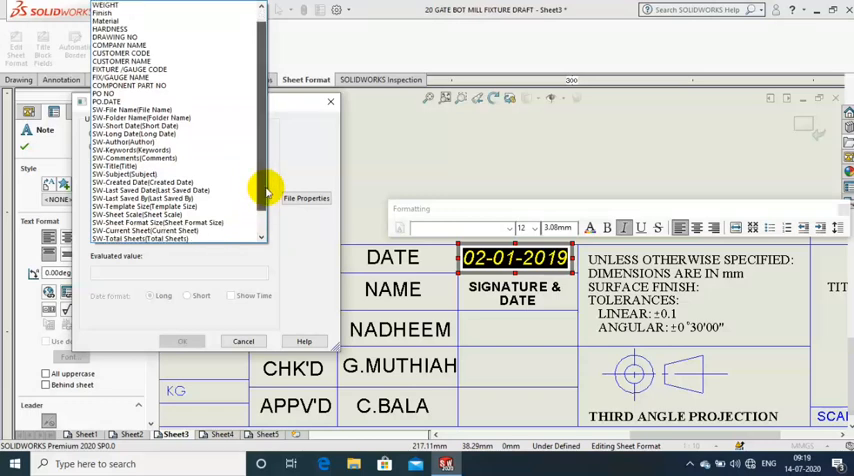
scroll(down, 3)
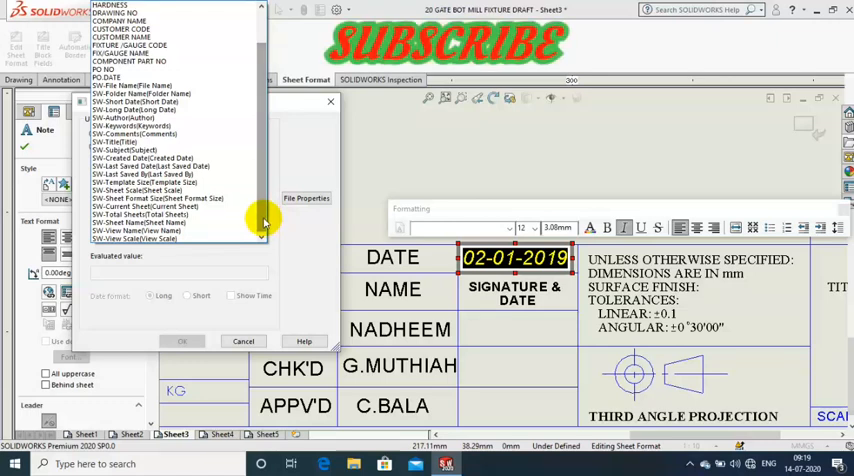
click(142, 158)
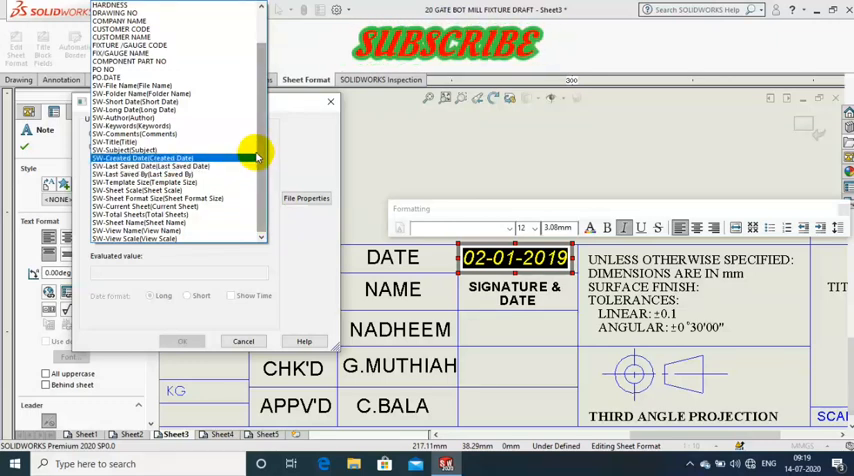
mouse_move(140, 101)
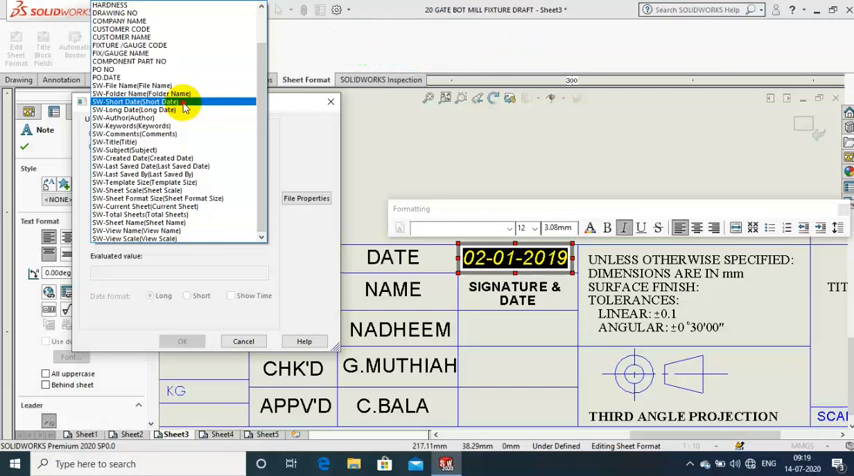
click(137, 101)
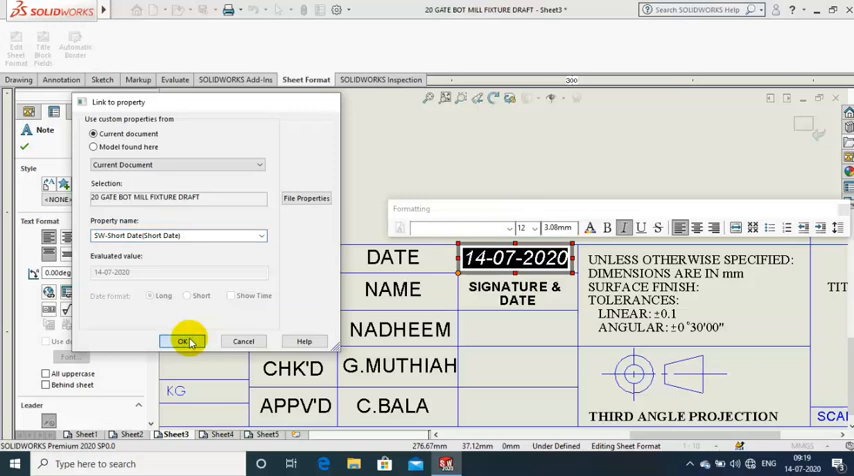
Step: Confirm the property link so the DATE field shows 14-07-2020
click(185, 341)
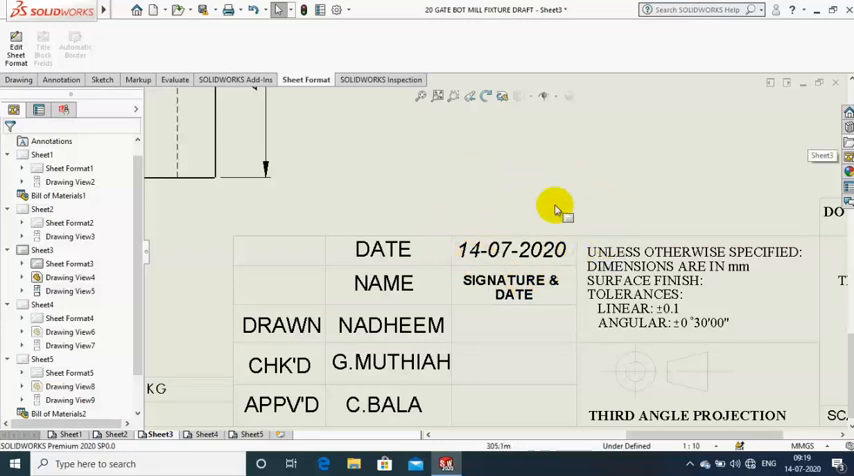
mouse_move(515, 225)
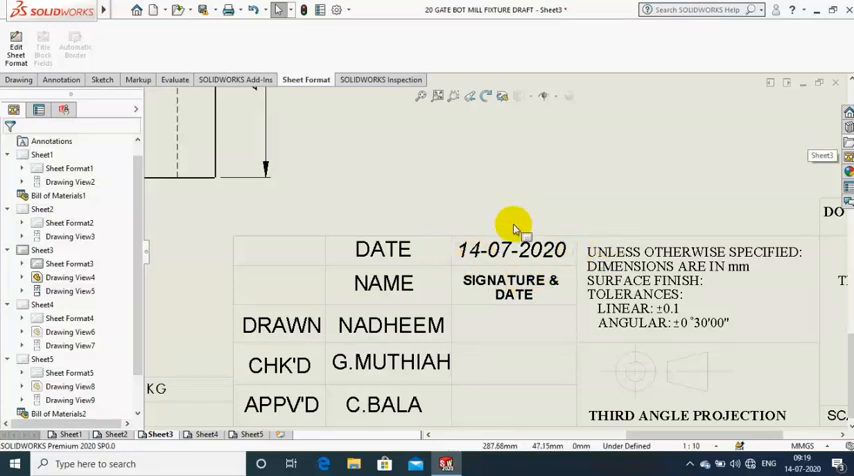